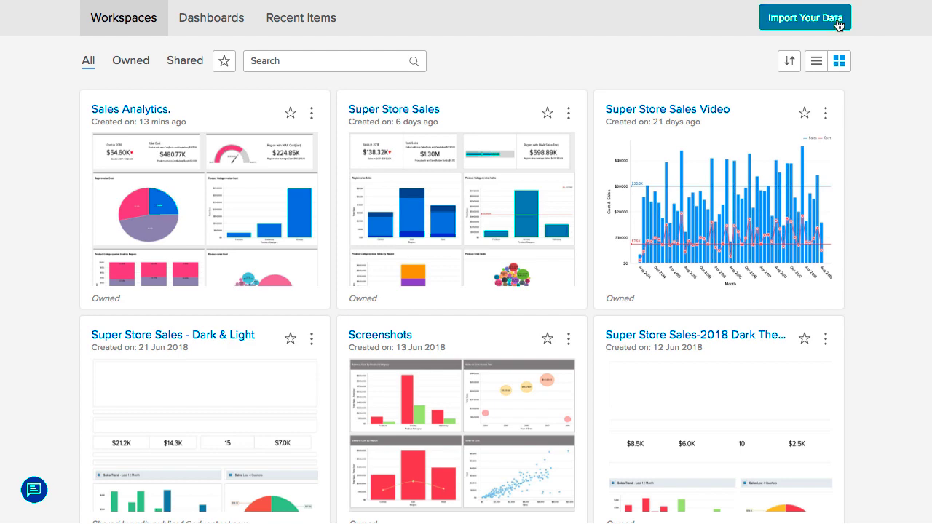
Start importing data from a cloud storage service into a new workspace
left_click(804, 17)
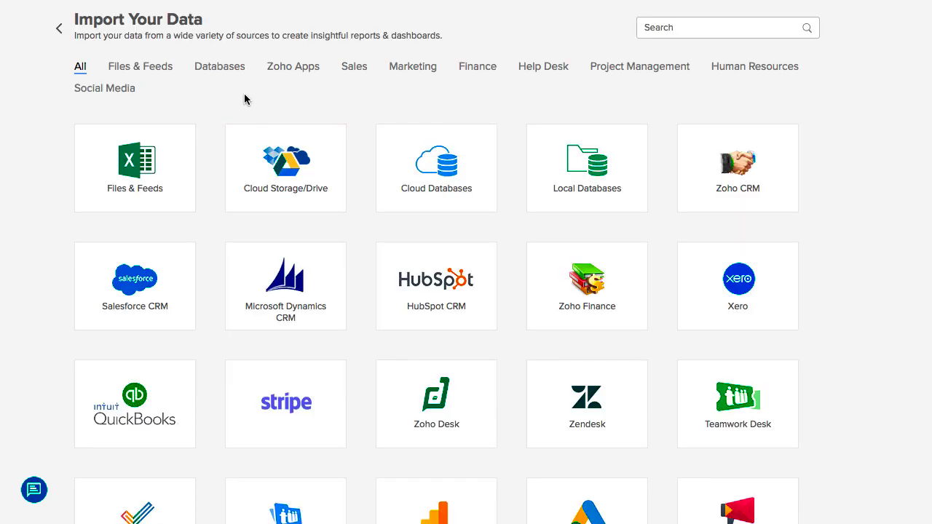
left_click(285, 159)
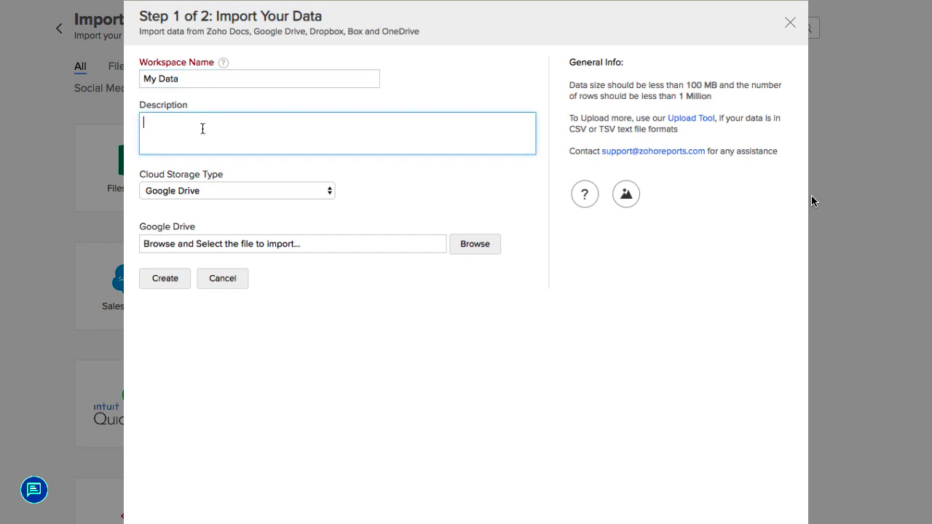
Keep Google Drive as the cloud storage type and browse for a file in it
left_click(236, 189)
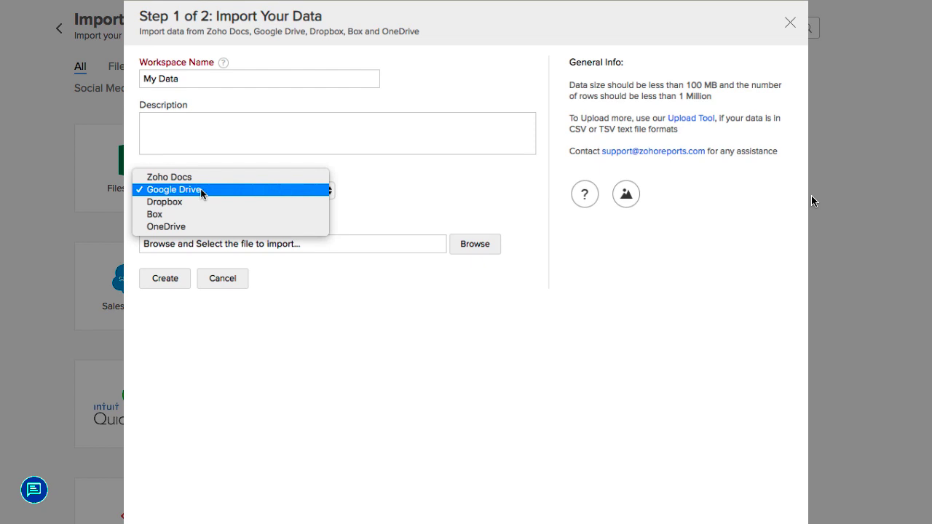
left_click(173, 190)
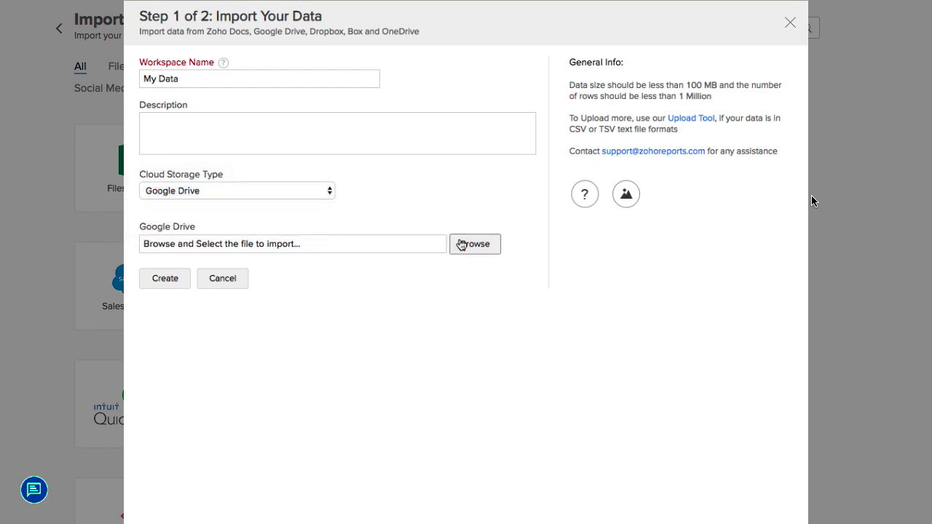
left_click(475, 244)
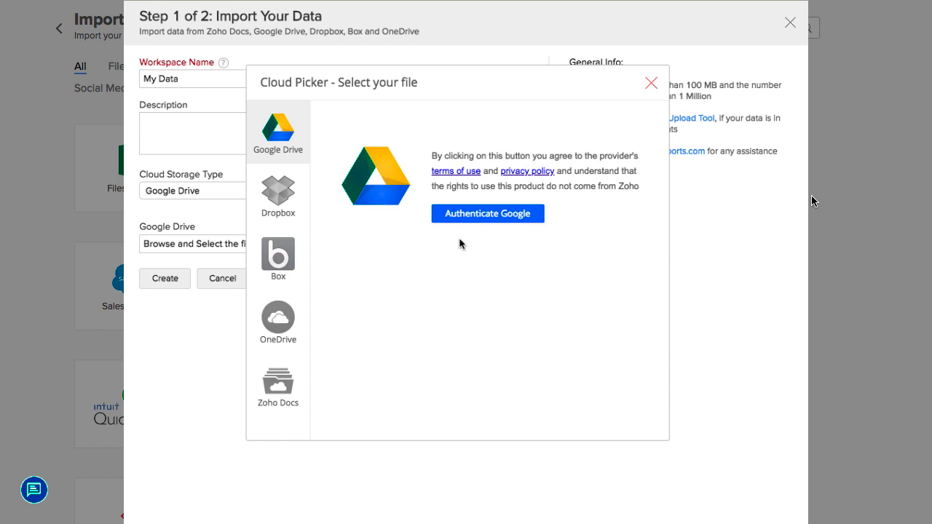
Authenticate with the existing Google account and allow Zoho access to My Drive files
left_click(487, 213)
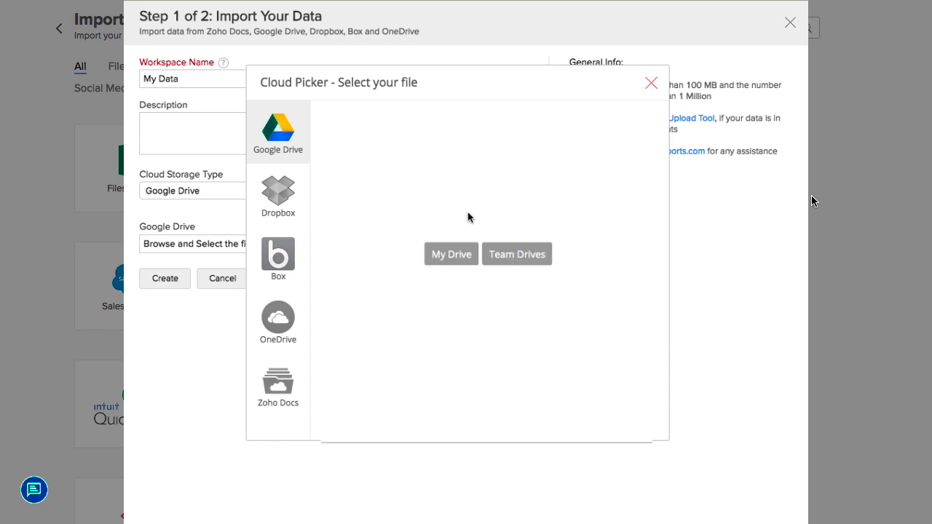
left_click(451, 253)
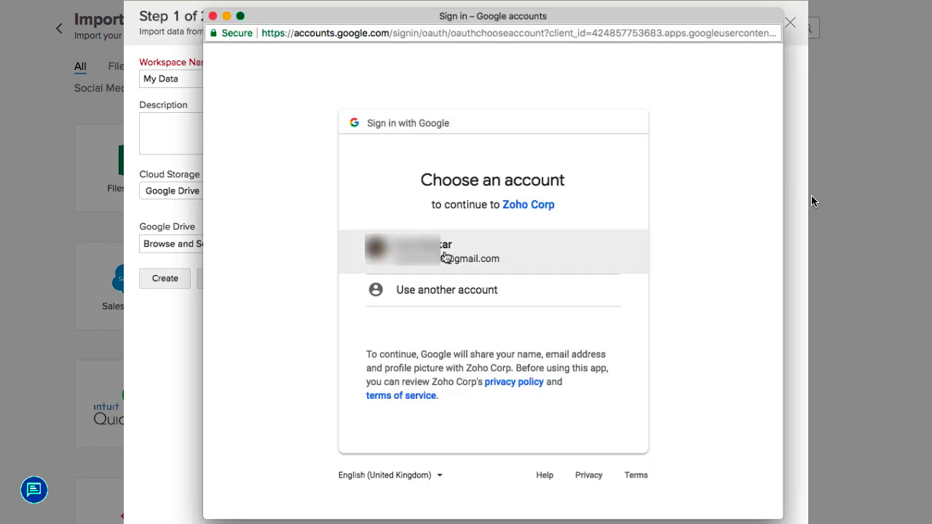
left_click(492, 250)
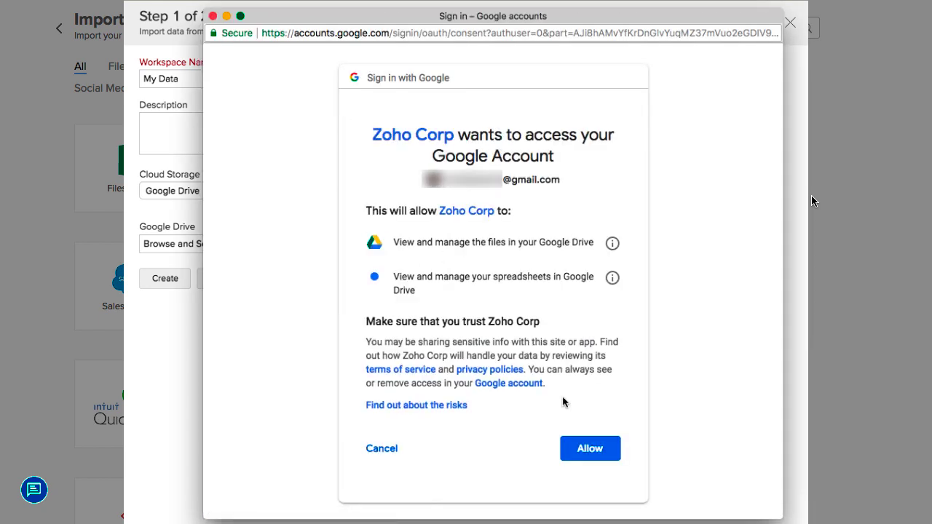
left_click(590, 449)
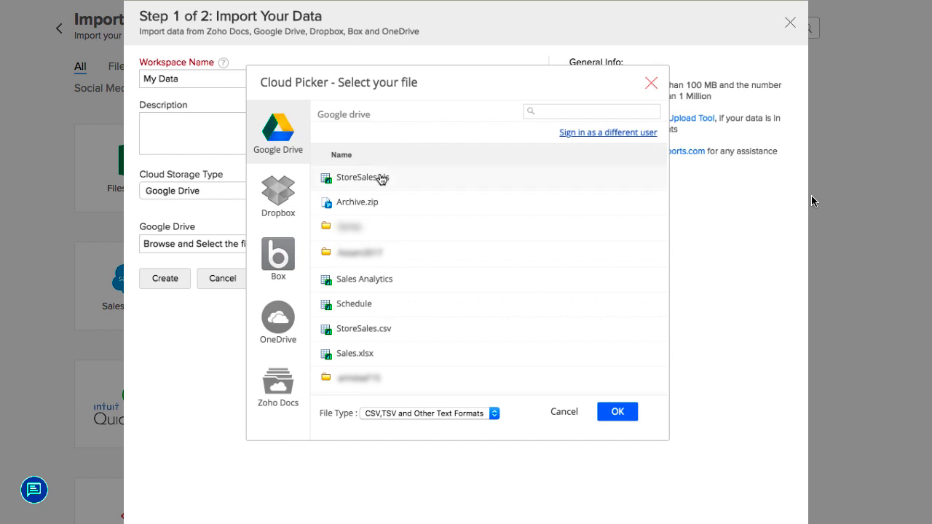
Select StoreSales.xls, include hidden rows of Sheet1, and continue to table settings
left_click(618, 411)
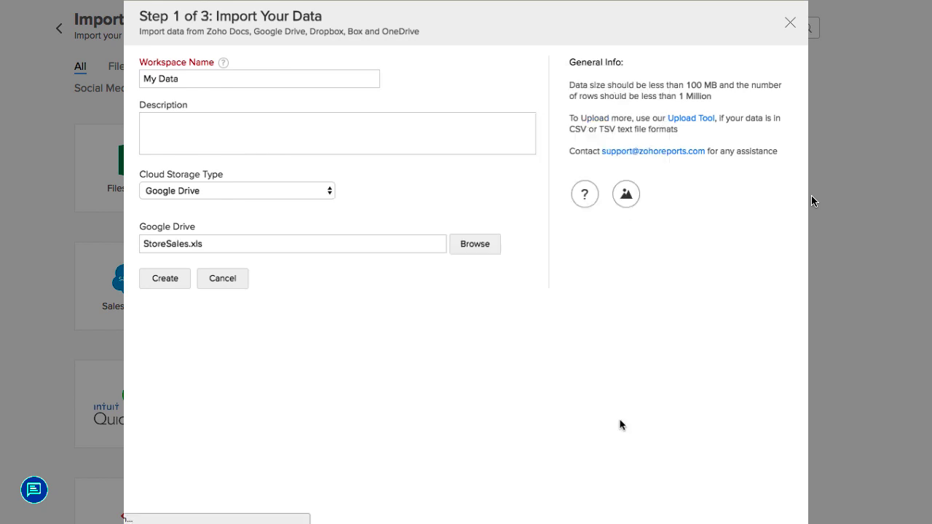
left_click(163, 278)
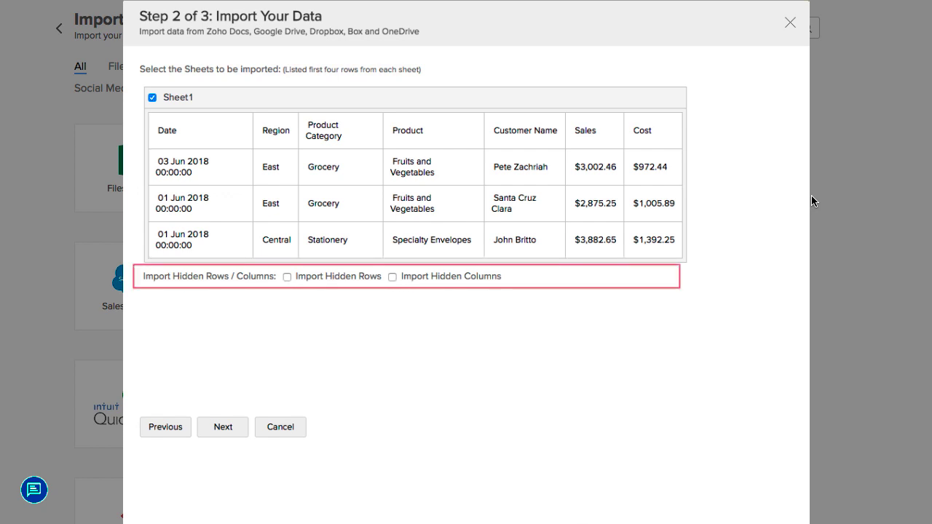
left_click(287, 277)
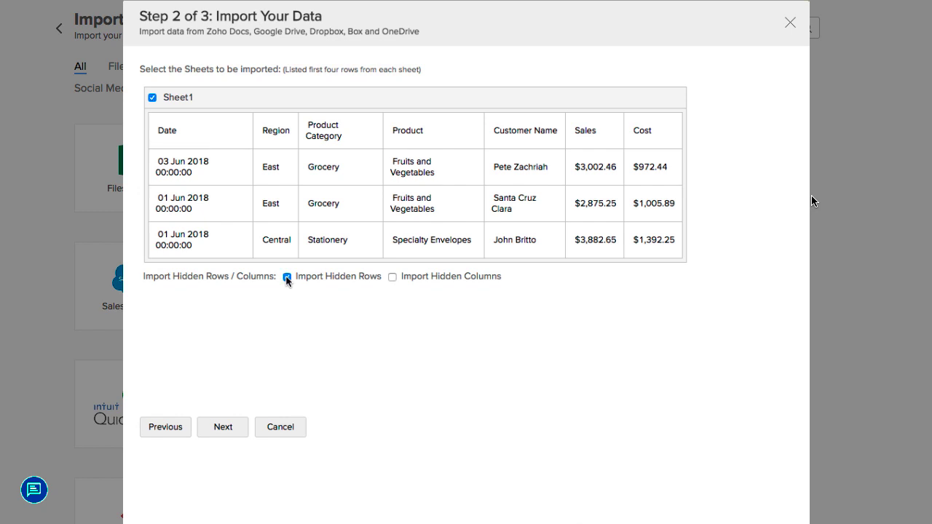
left_click(221, 426)
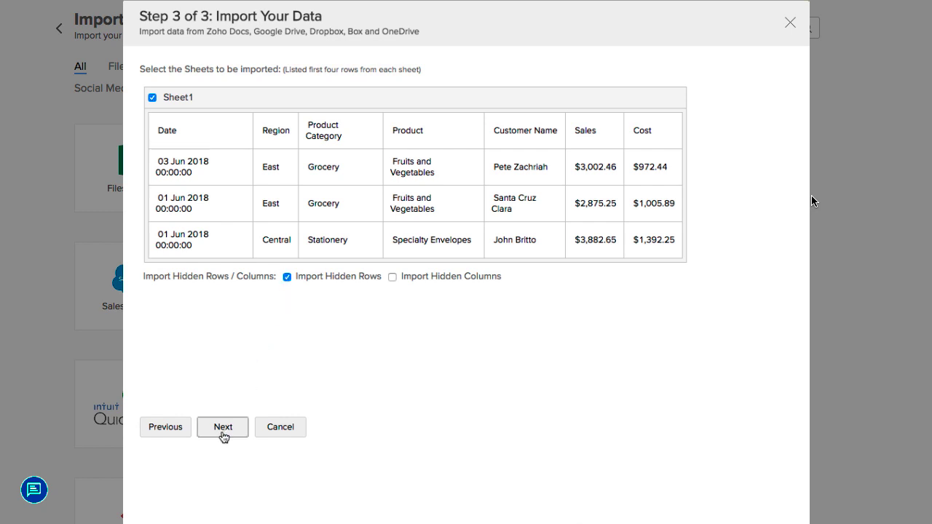
Name the table 'Sales' and run the import of all 755 rows and 7 columns
left_click(221, 427)
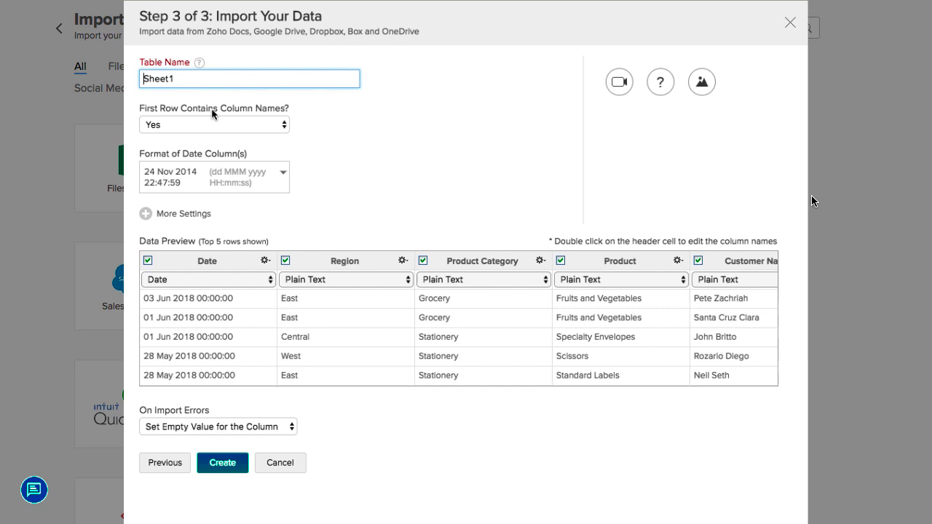
type("Sales")
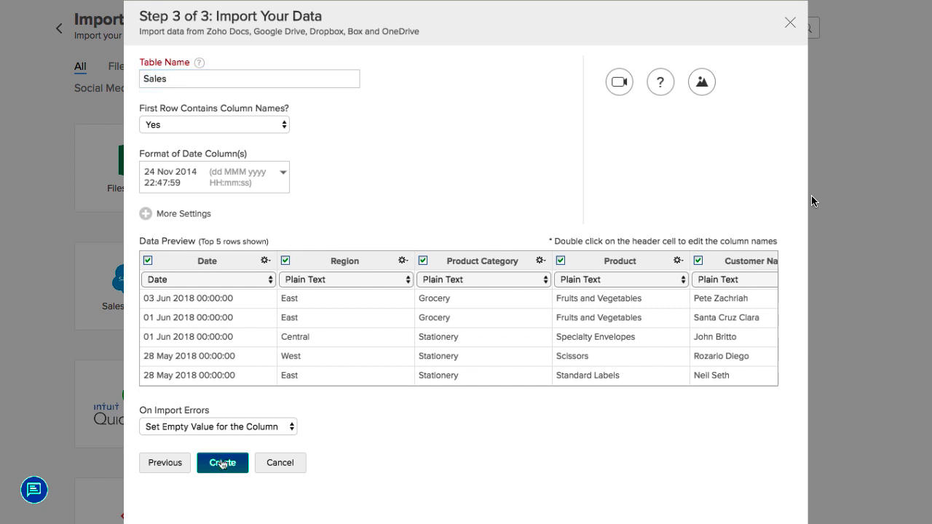
left_click(222, 463)
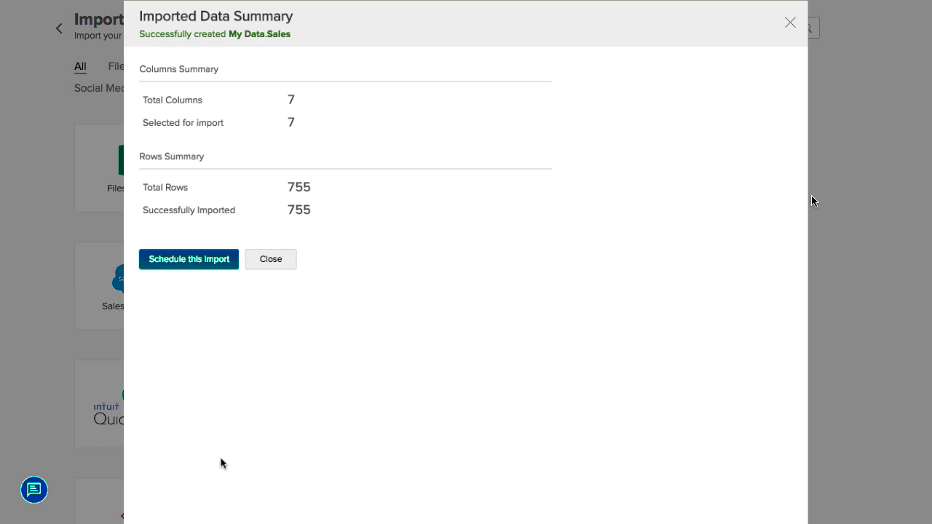
Close the import summary and scroll the Cost Analysis Dashboard to the year-by-region cost table
left_click(271, 259)
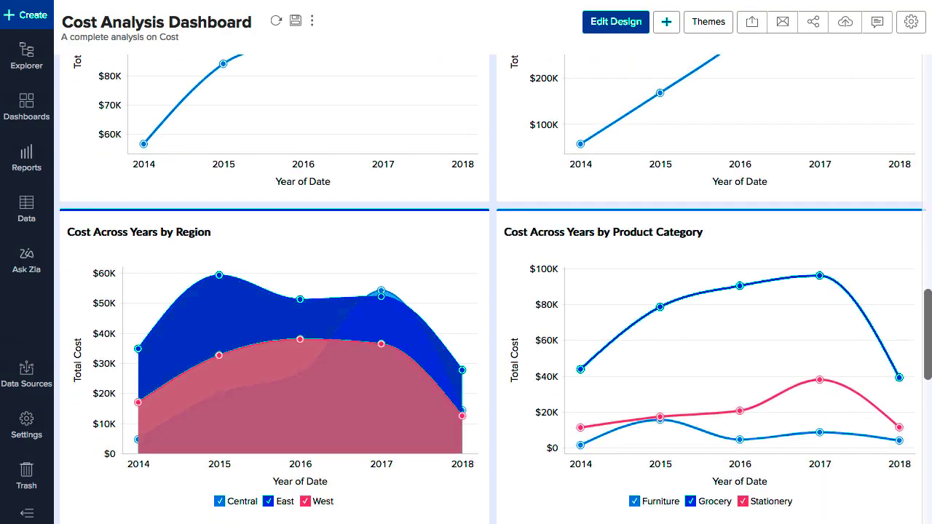
scroll("down", 3)
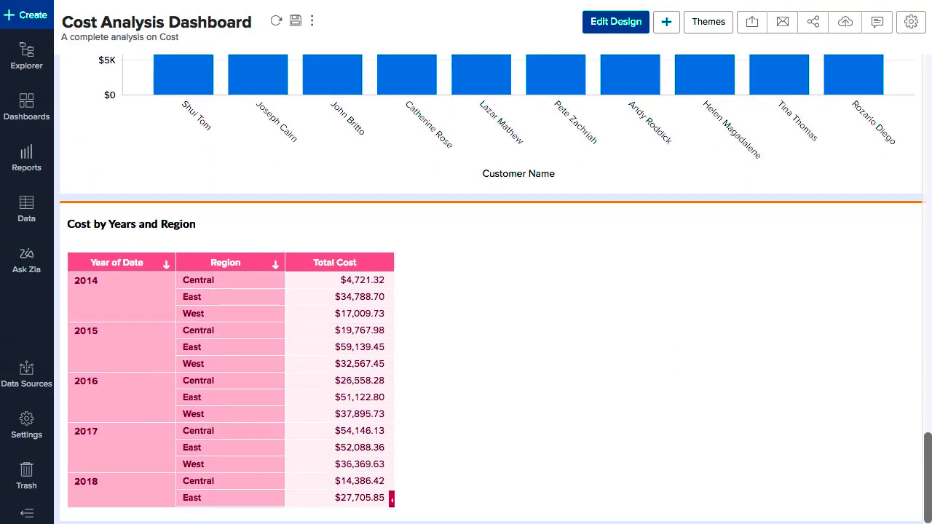